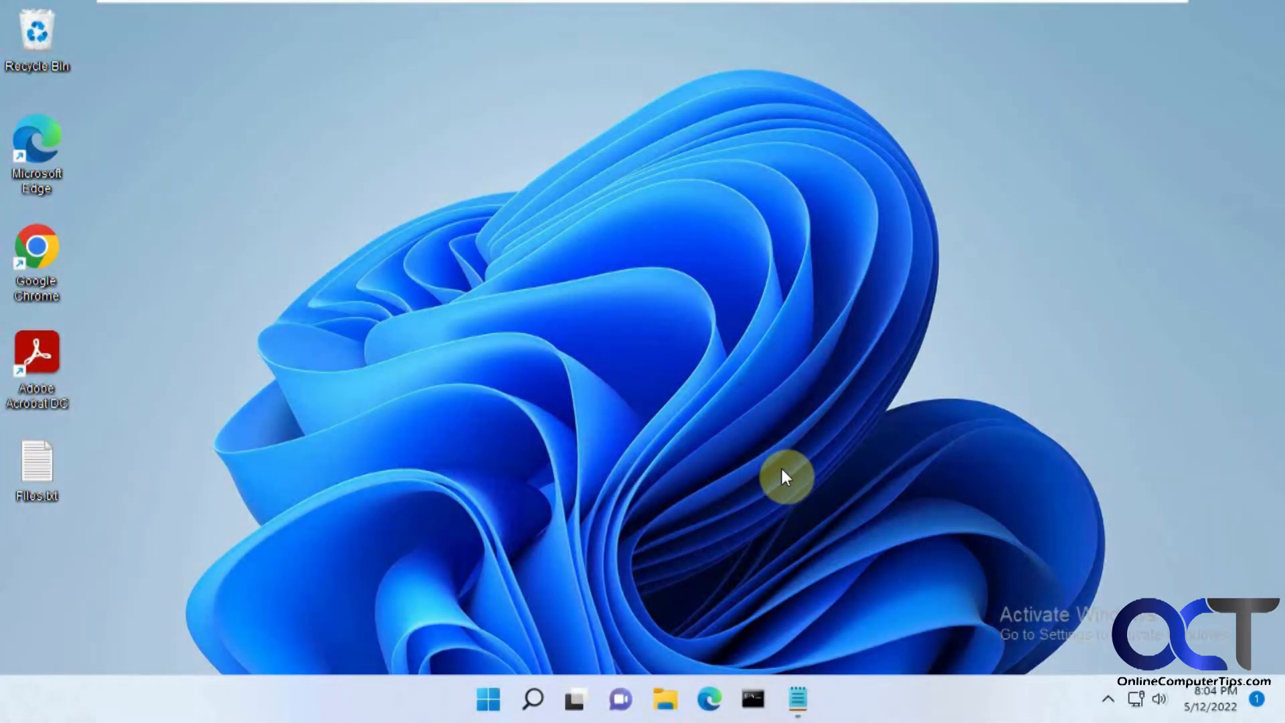
pyautogui.moveTo(700, 330)
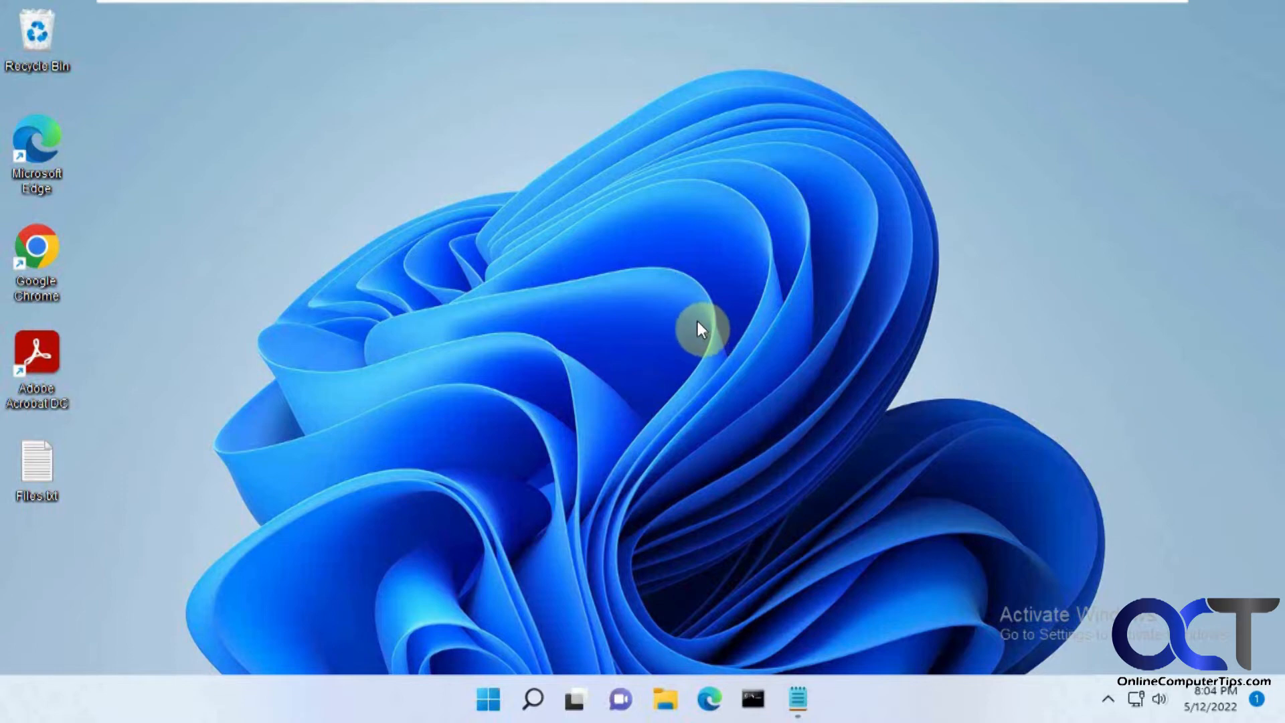
pyautogui.moveTo(475, 279)
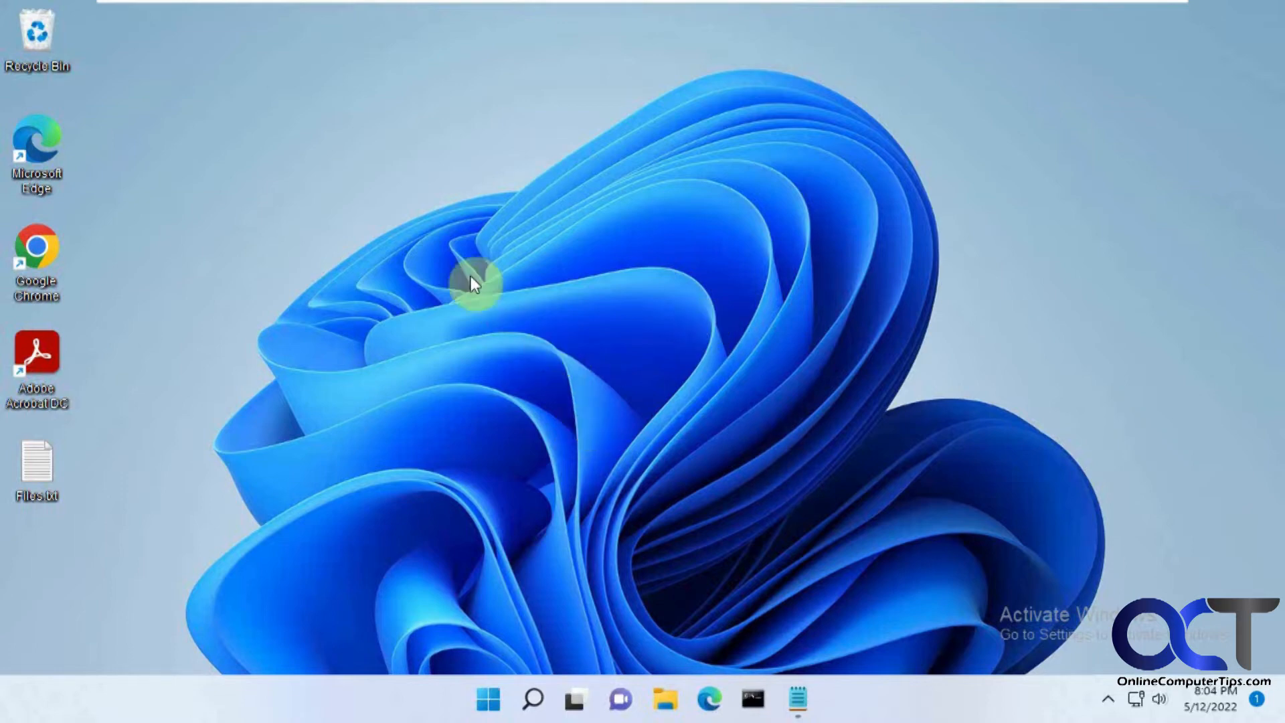
pyautogui.moveTo(385, 376)
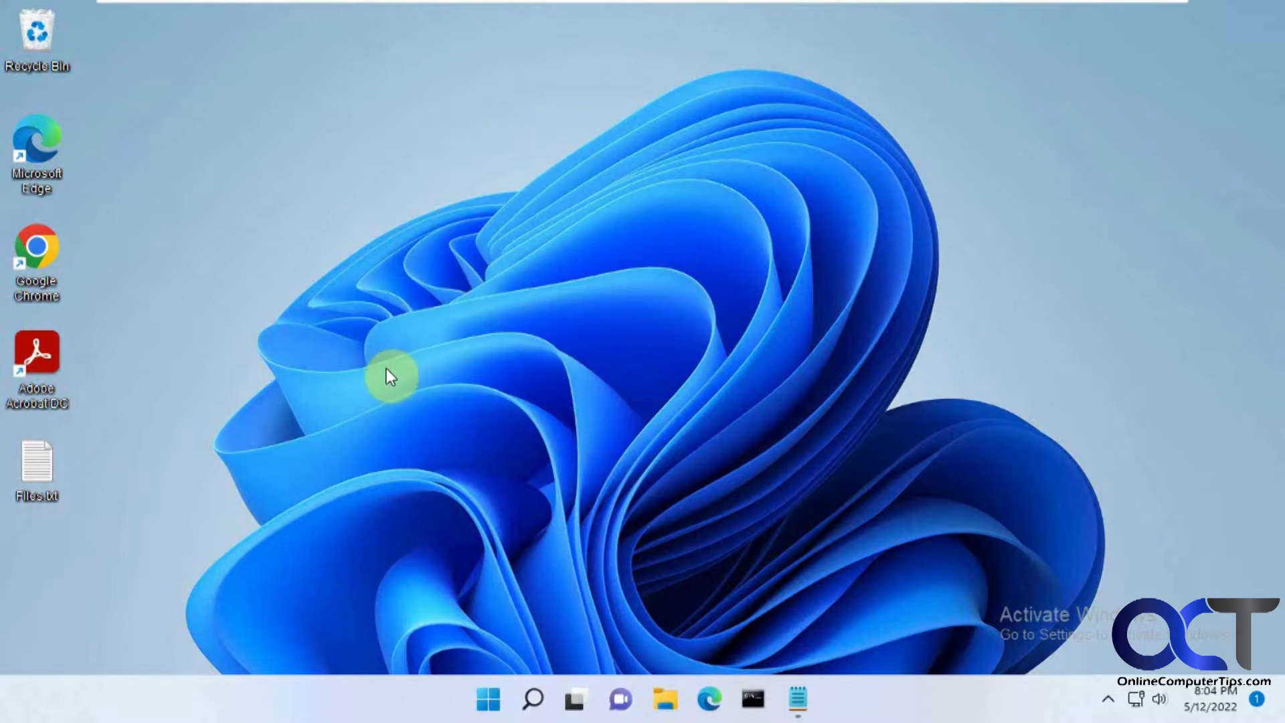
pyautogui.moveTo(262, 405)
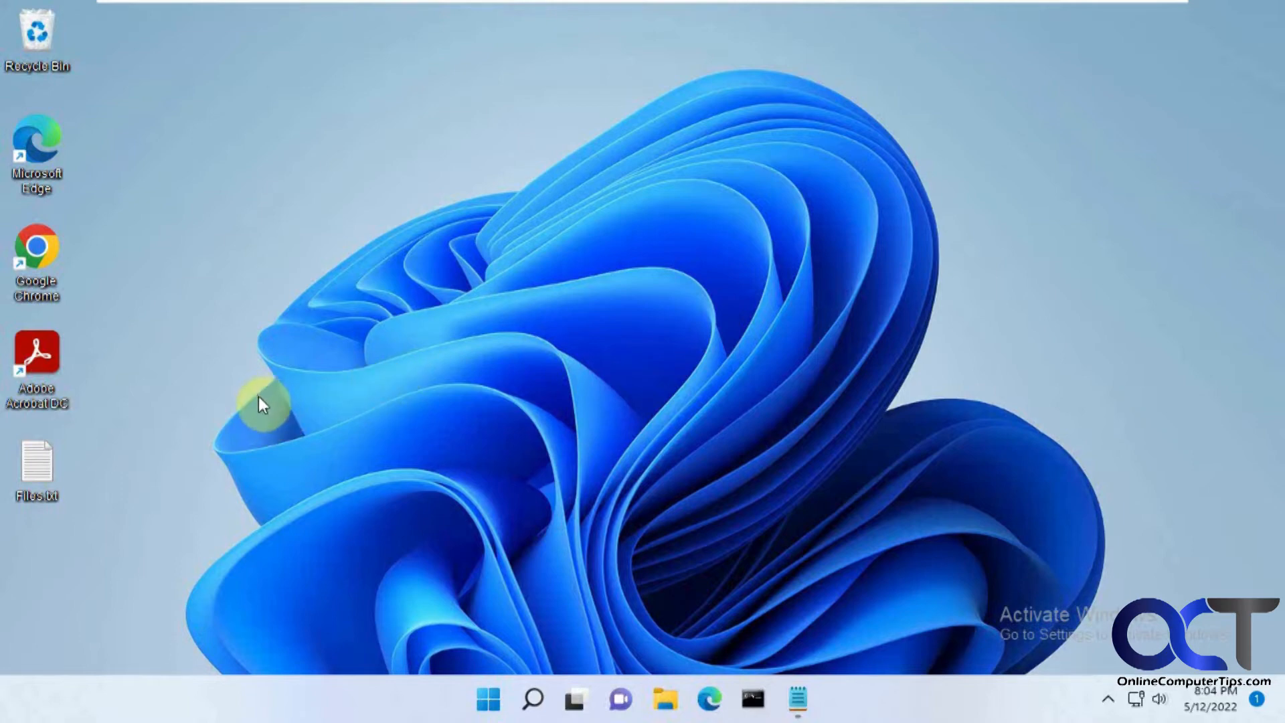
pyautogui.moveTo(257, 383)
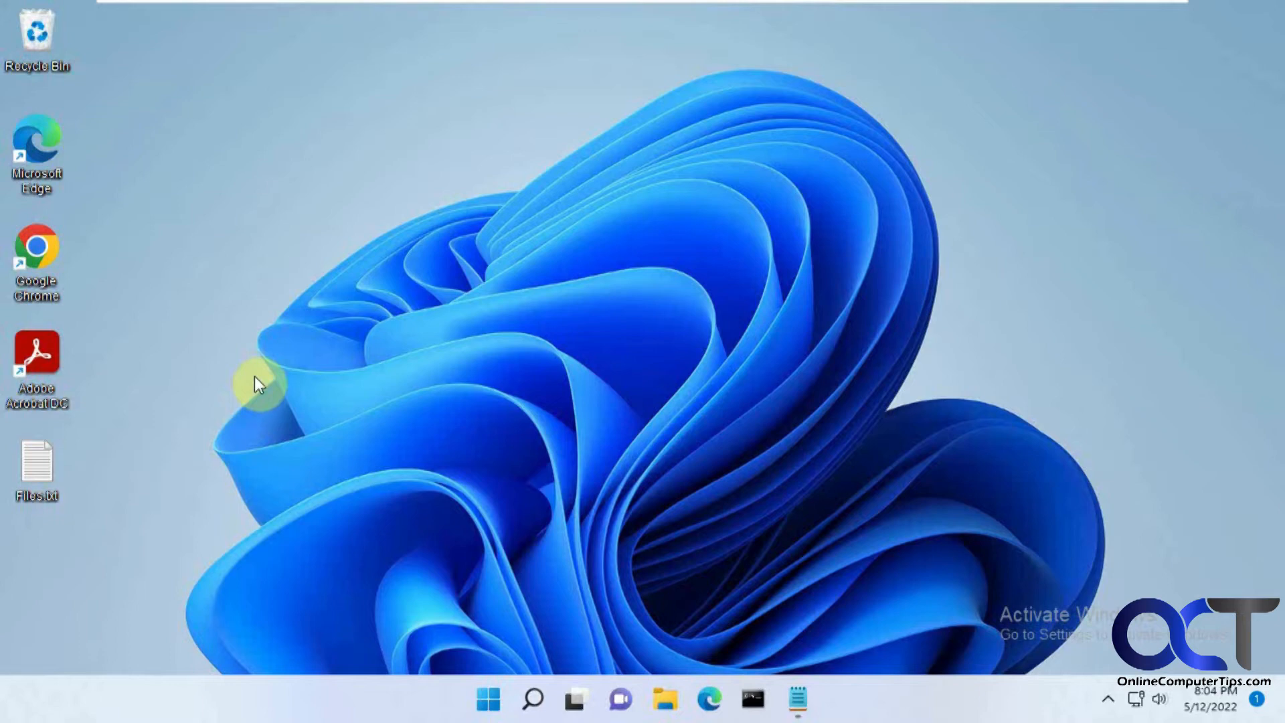
pyautogui.moveTo(372, 375)
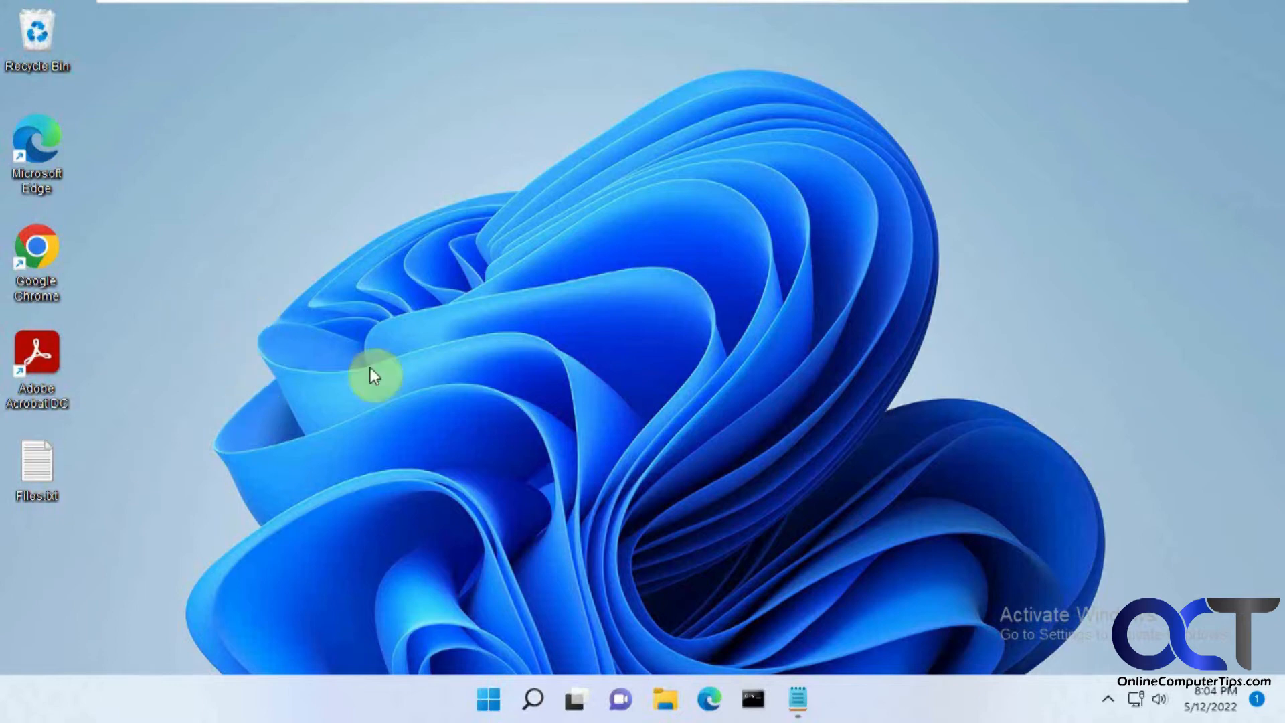
pyautogui.moveTo(459, 326)
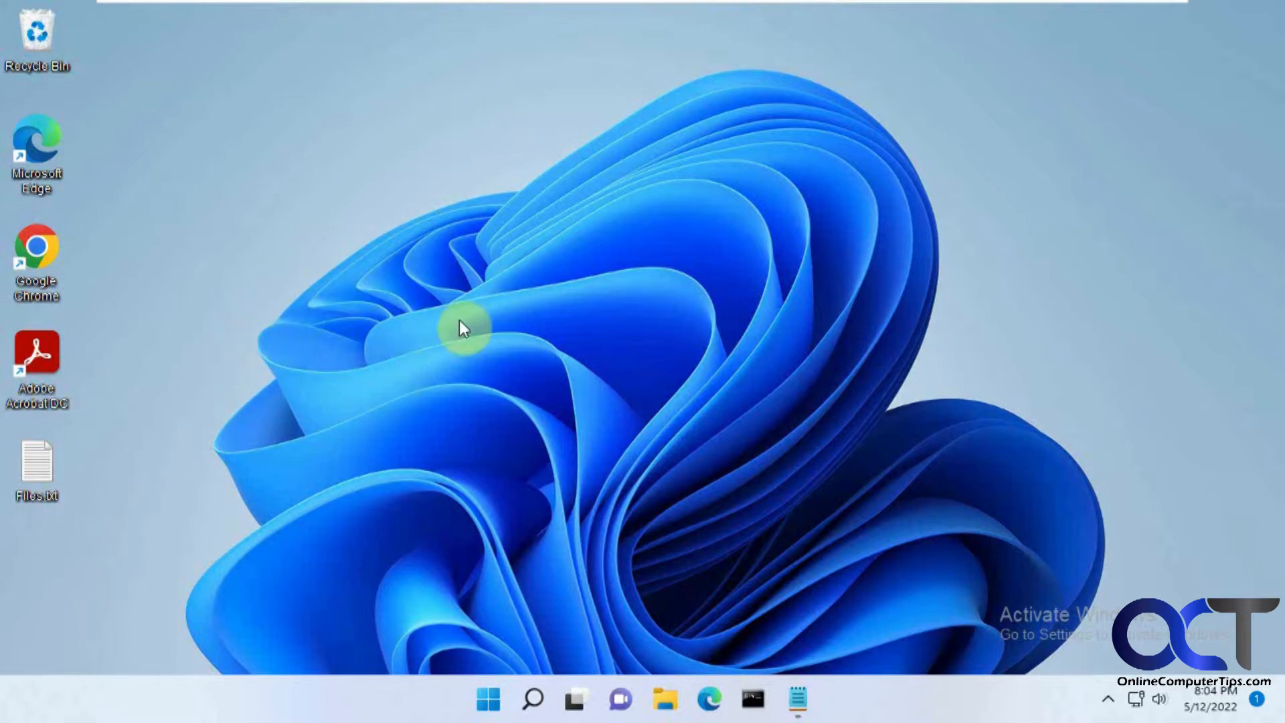
pyautogui.moveTo(439, 330)
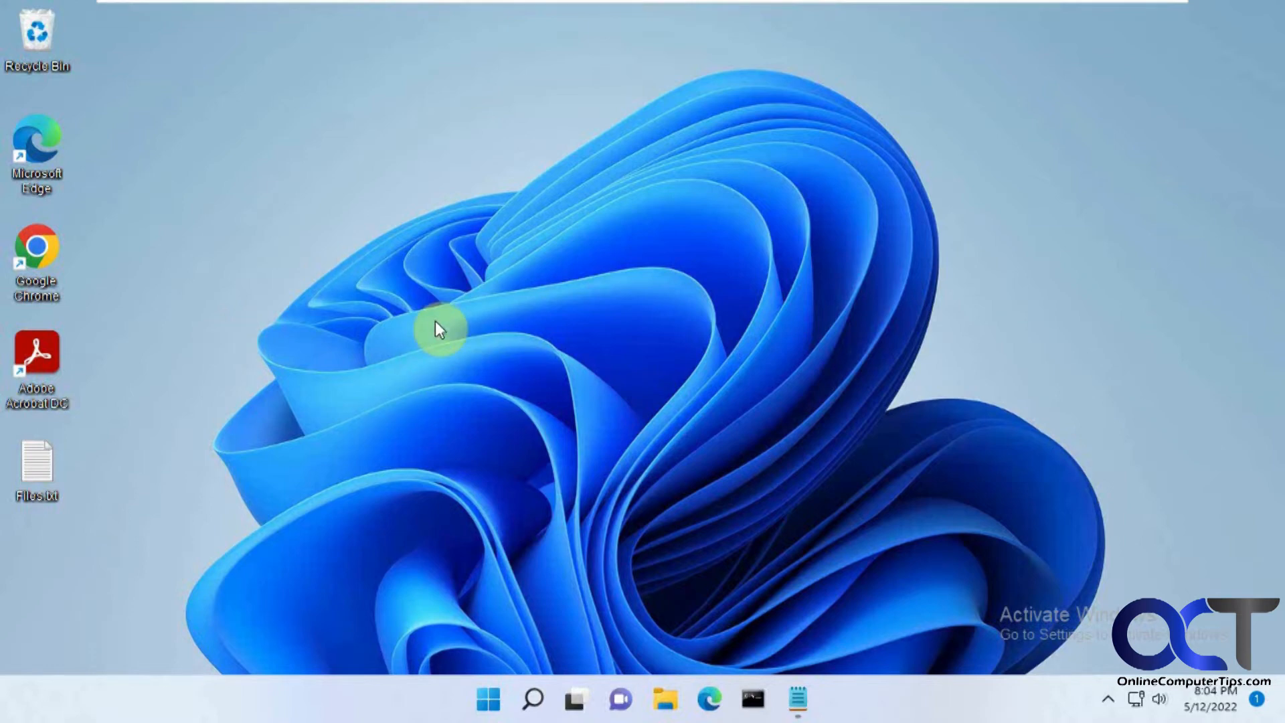
pyautogui.moveTo(764, 656)
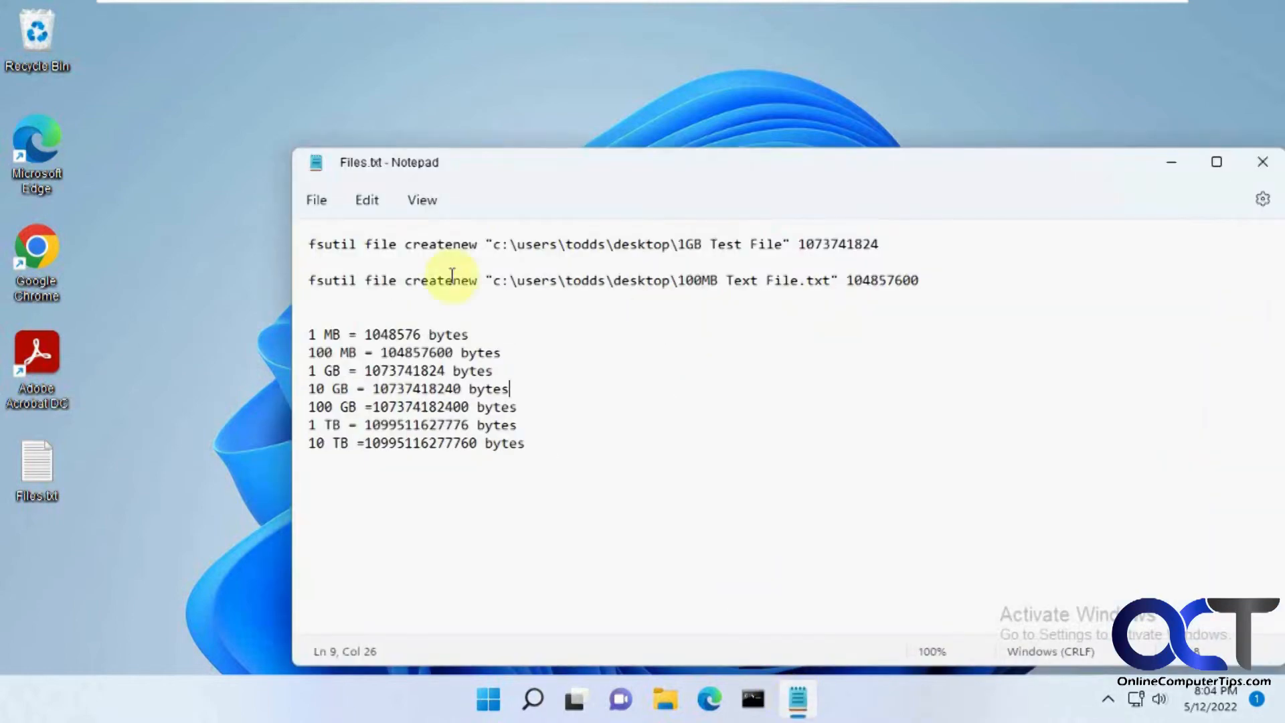
pyautogui.moveTo(396, 243)
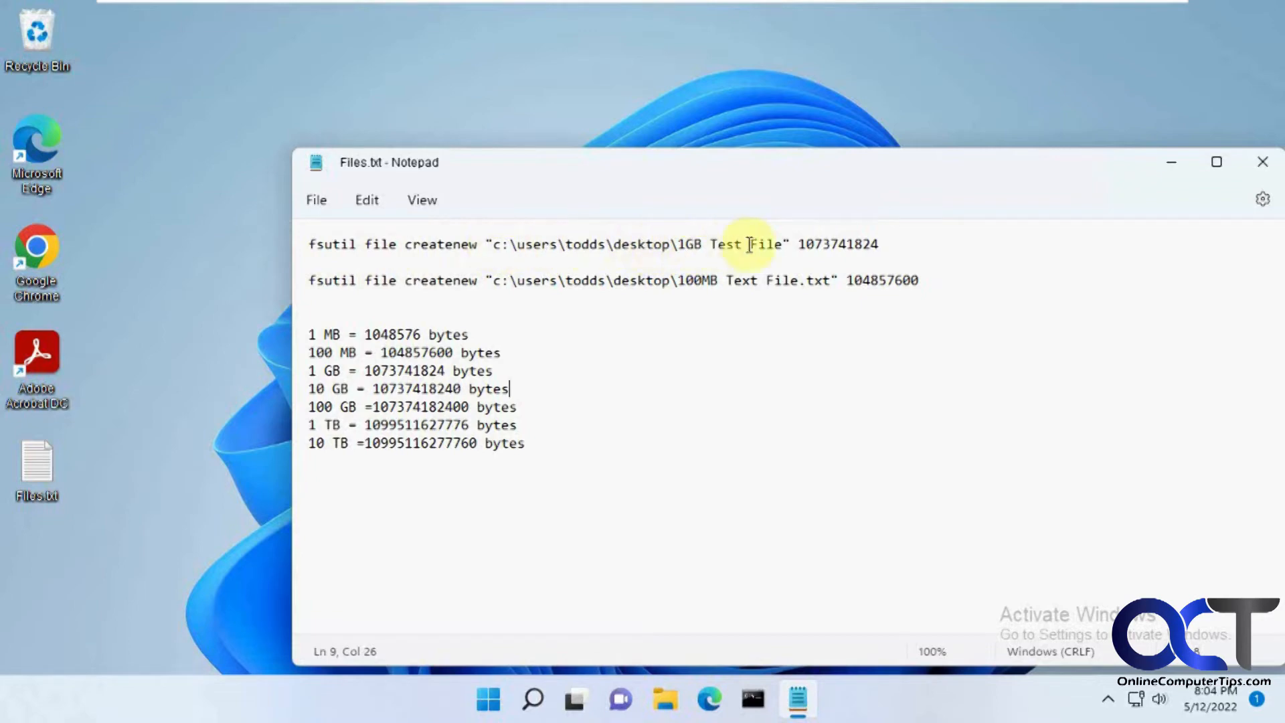
pyautogui.moveTo(846, 243)
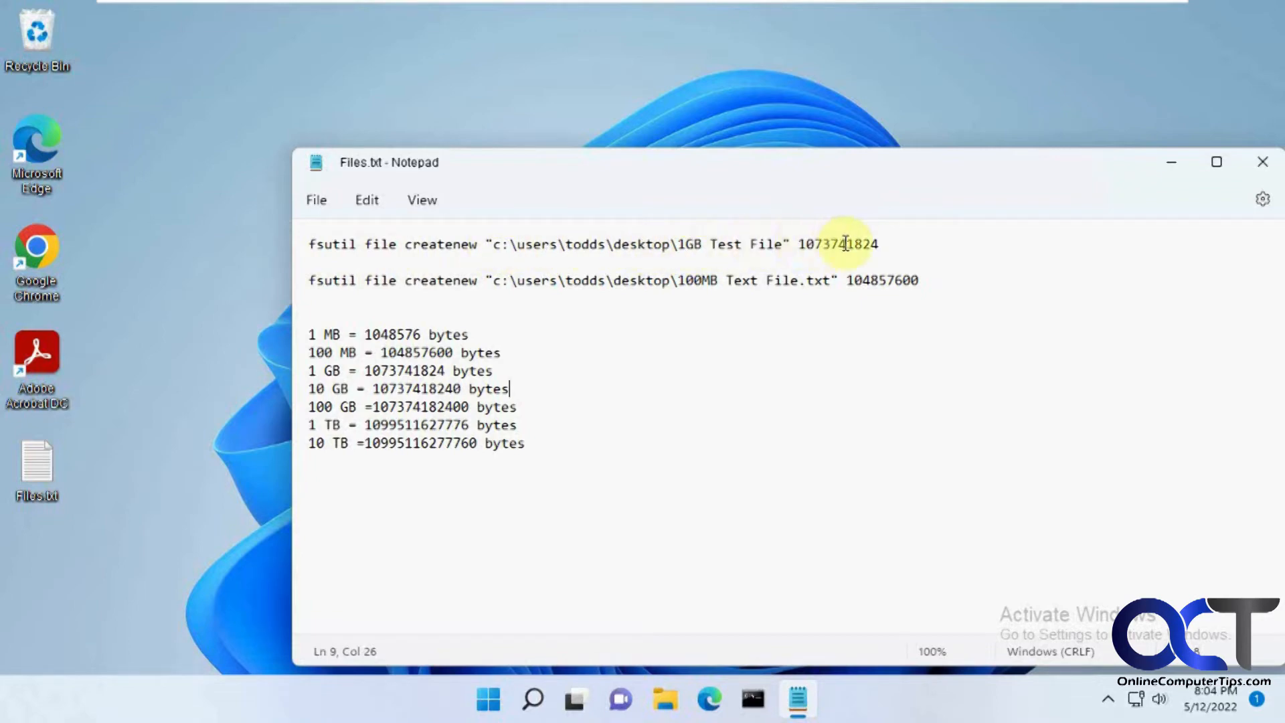
pyautogui.moveTo(447, 476)
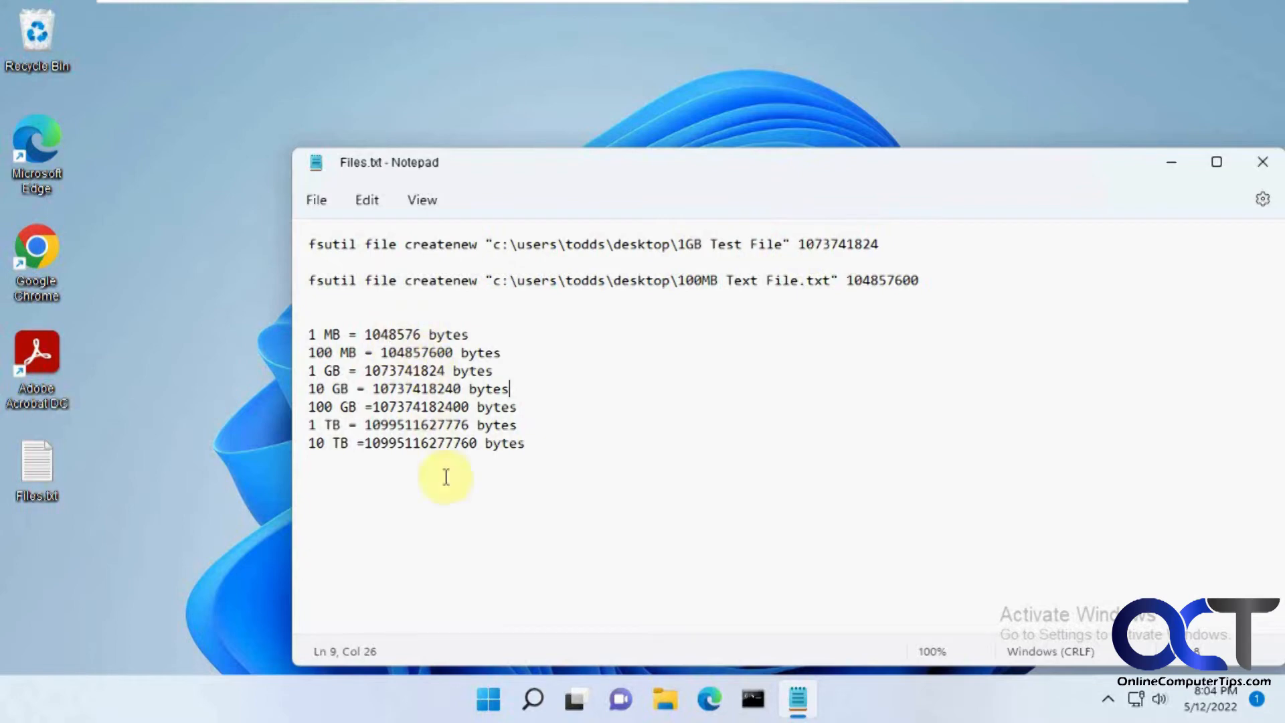
pyautogui.moveTo(734, 251)
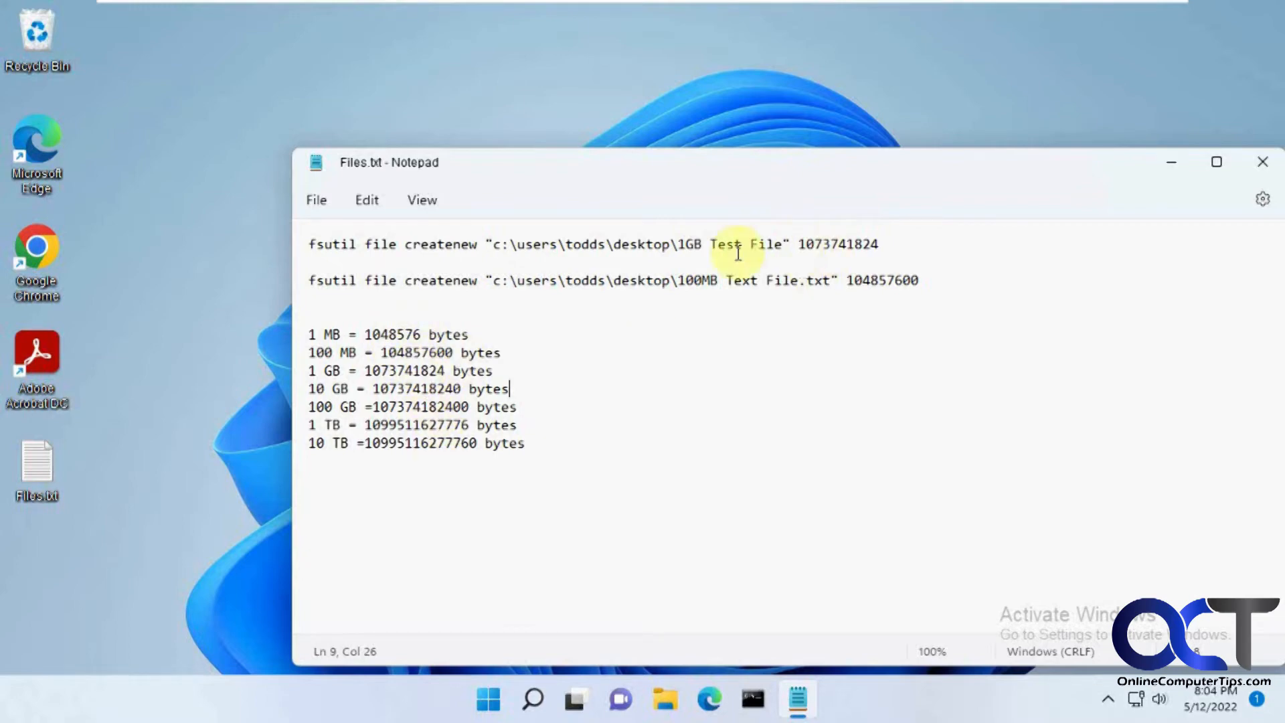
pyautogui.moveTo(779, 245)
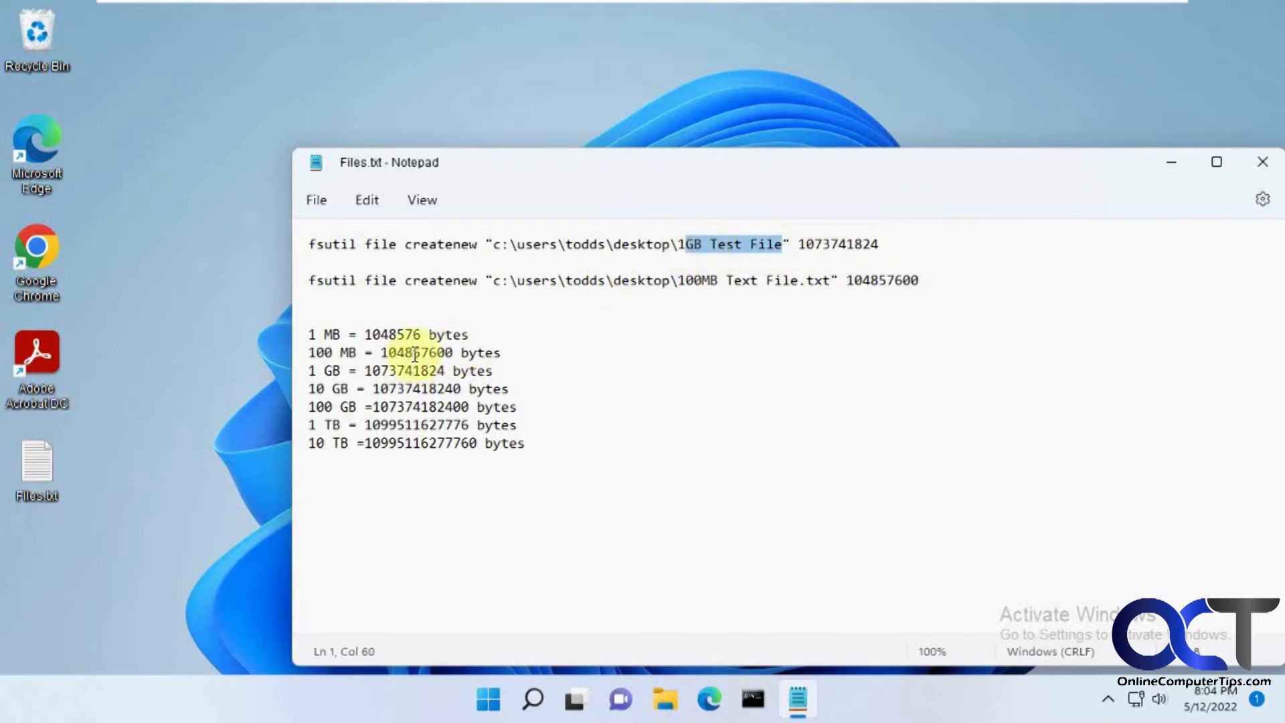
pyautogui.doubleClick(401, 370)
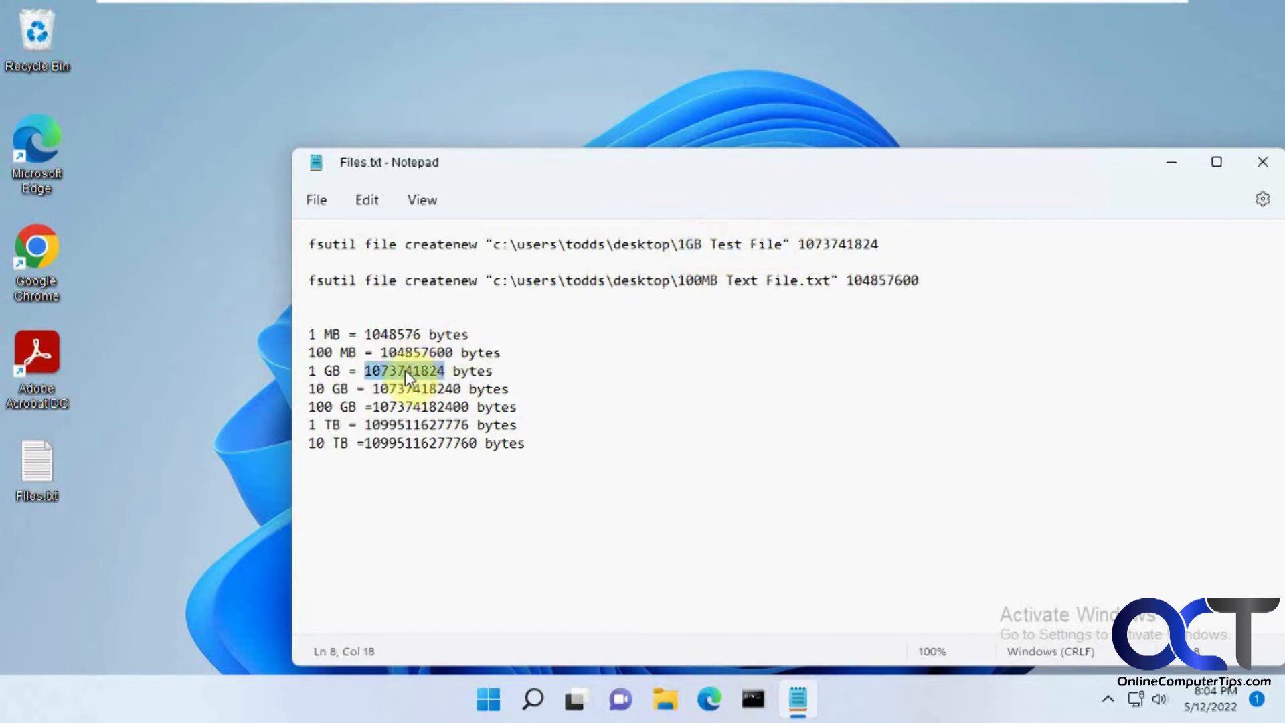
pyautogui.click(498, 371)
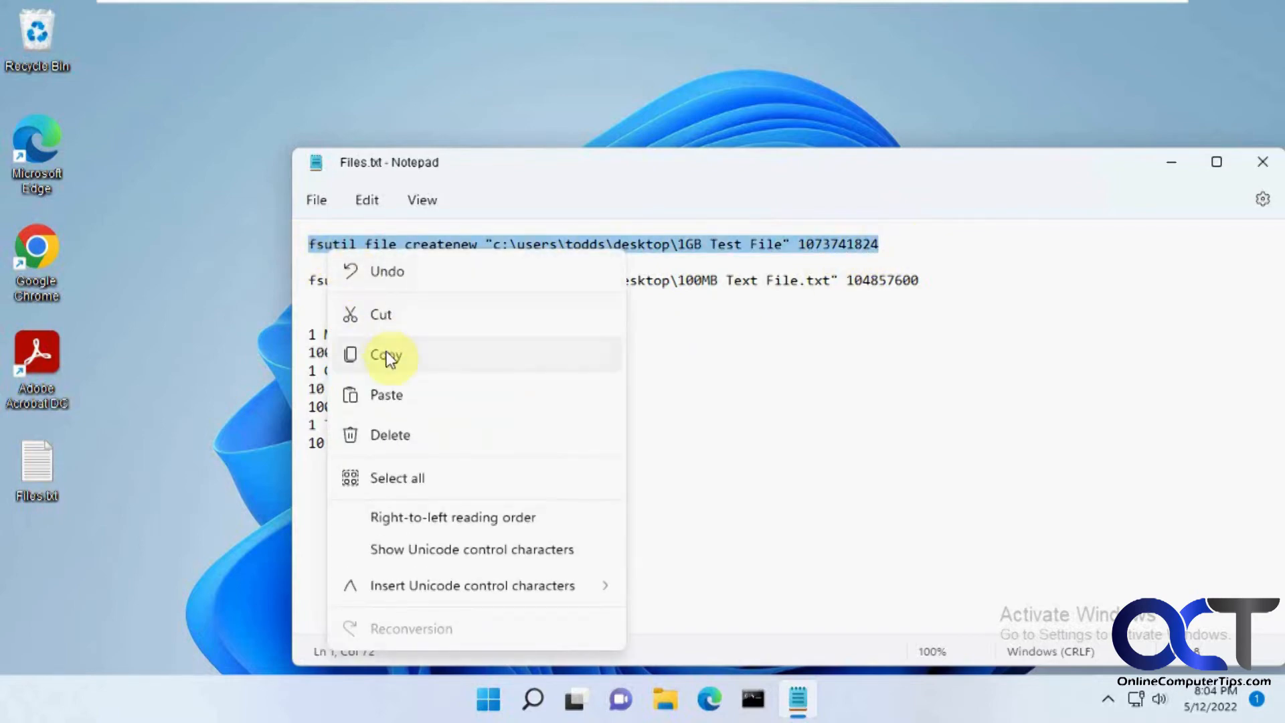
pyautogui.click(533, 698)
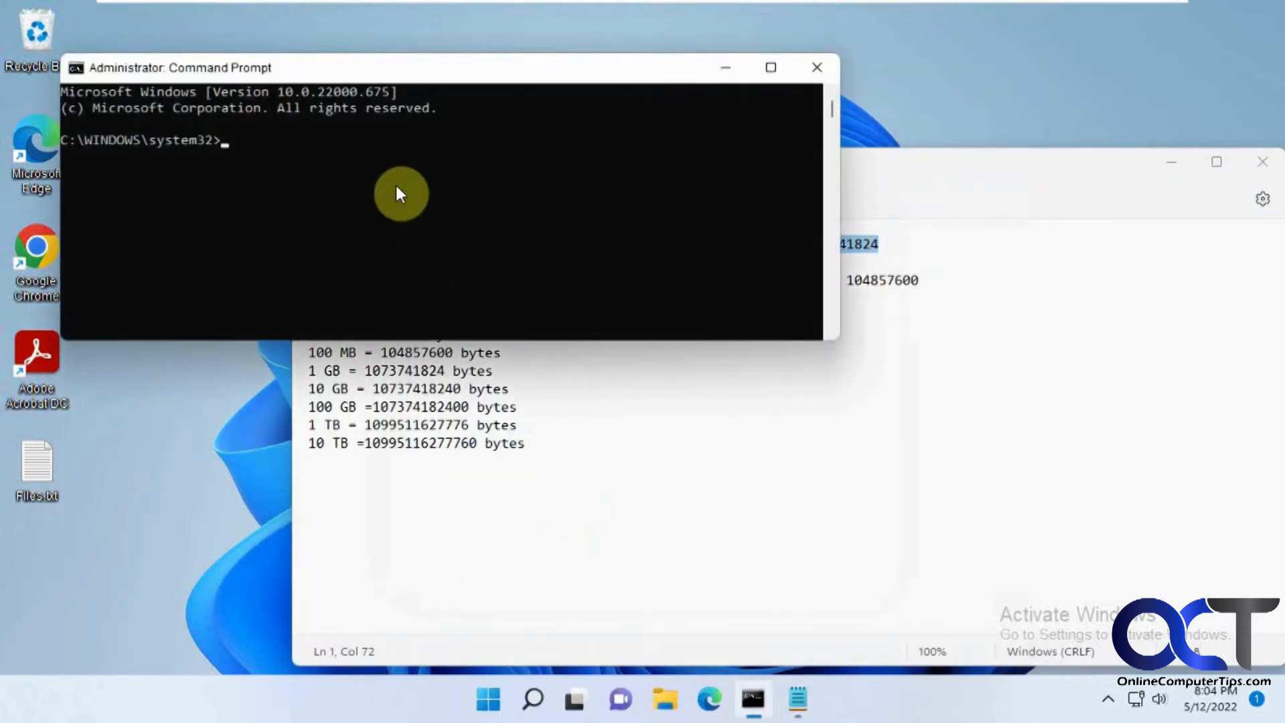
pyautogui.write('fsutil file createnew "c:\\users\\todds\\desktop\\1GB Test File" 1073741824')
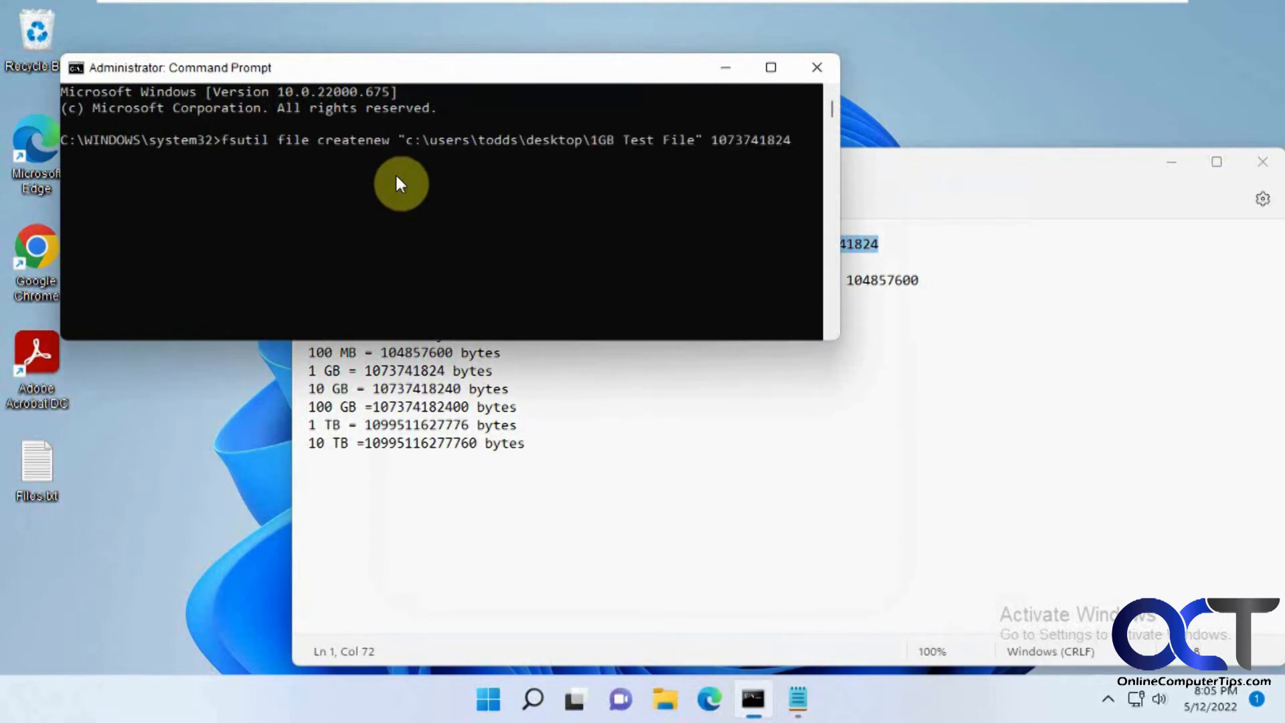
pyautogui.click(75, 68)
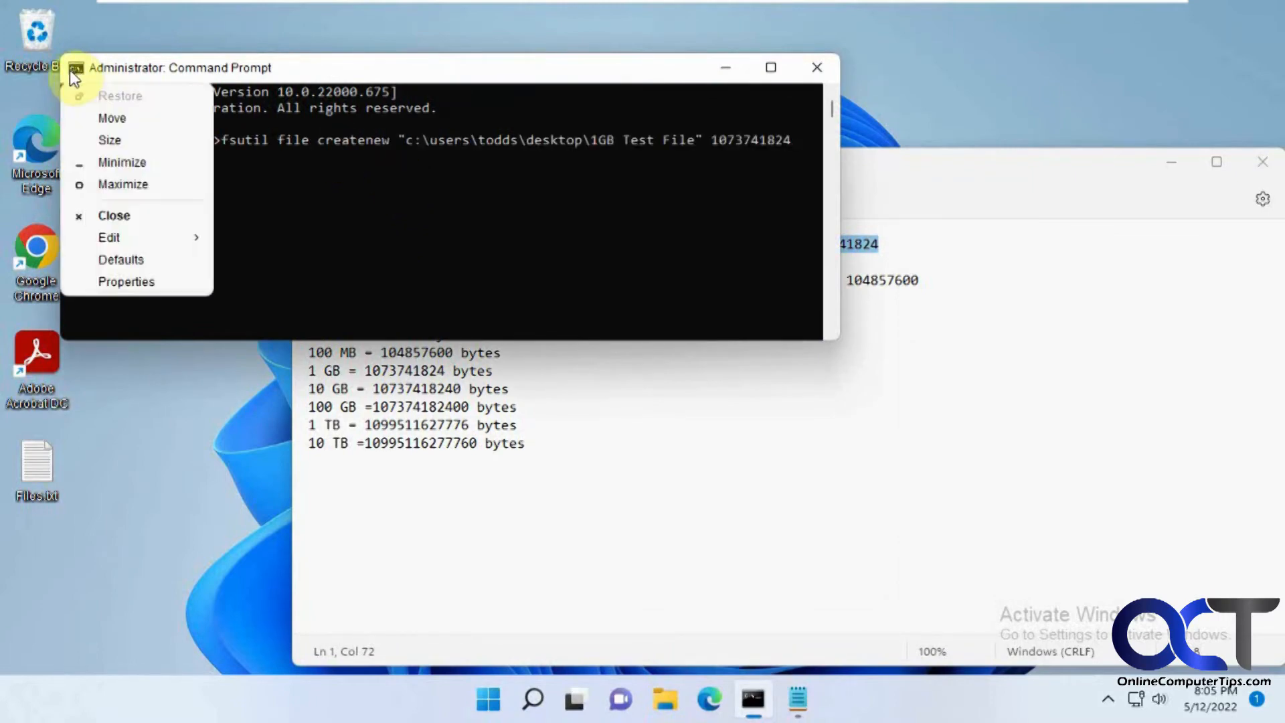
pyautogui.click(550, 226)
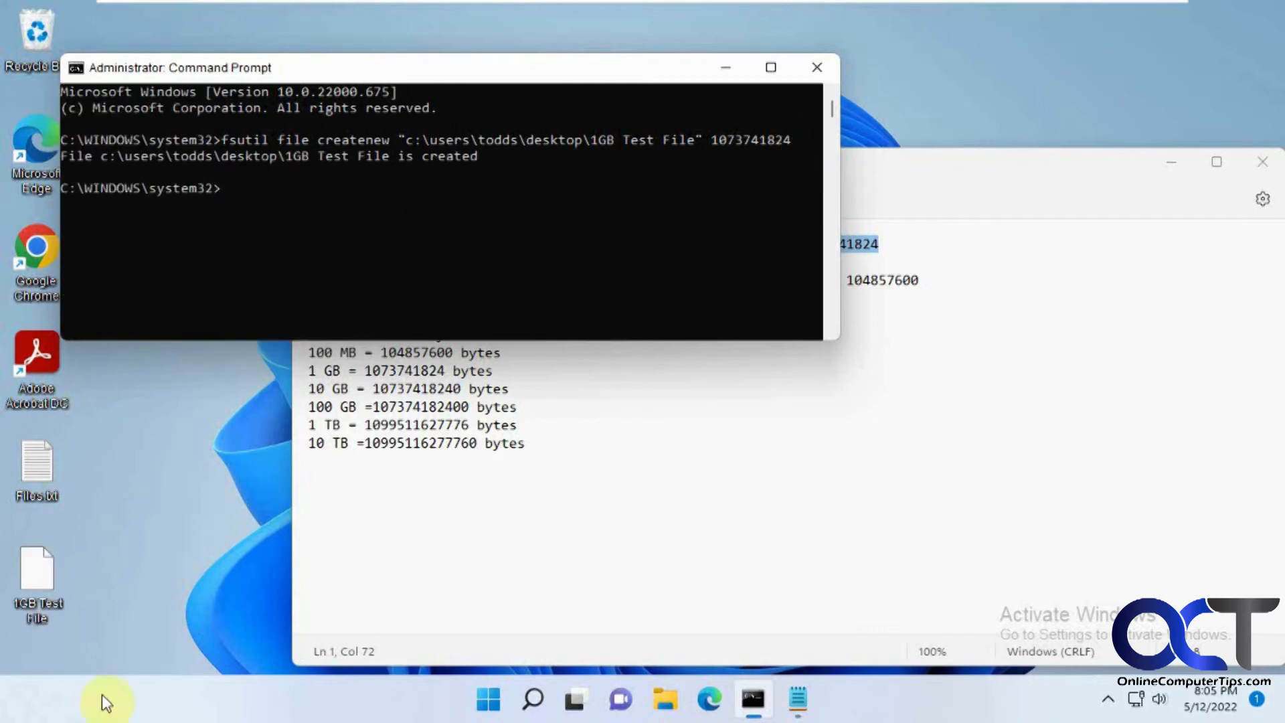
pyautogui.rightClick(37, 573)
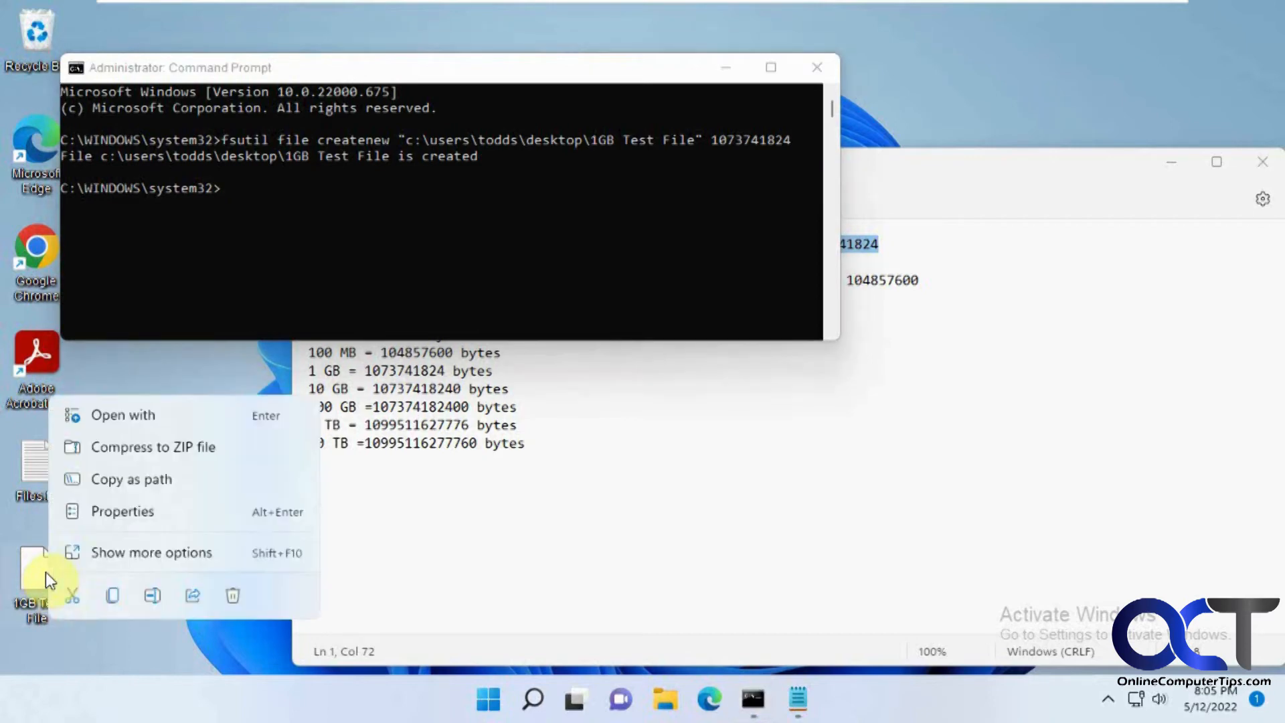
pyautogui.click(123, 511)
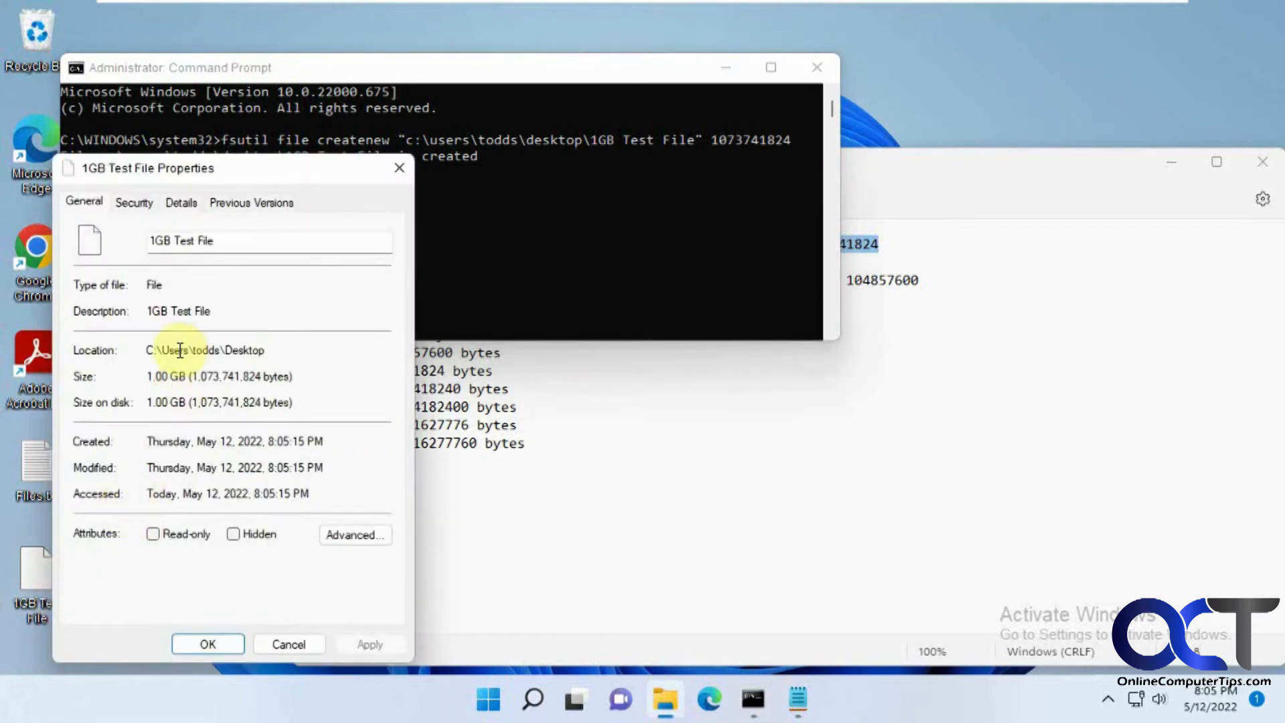
pyautogui.moveTo(263, 298)
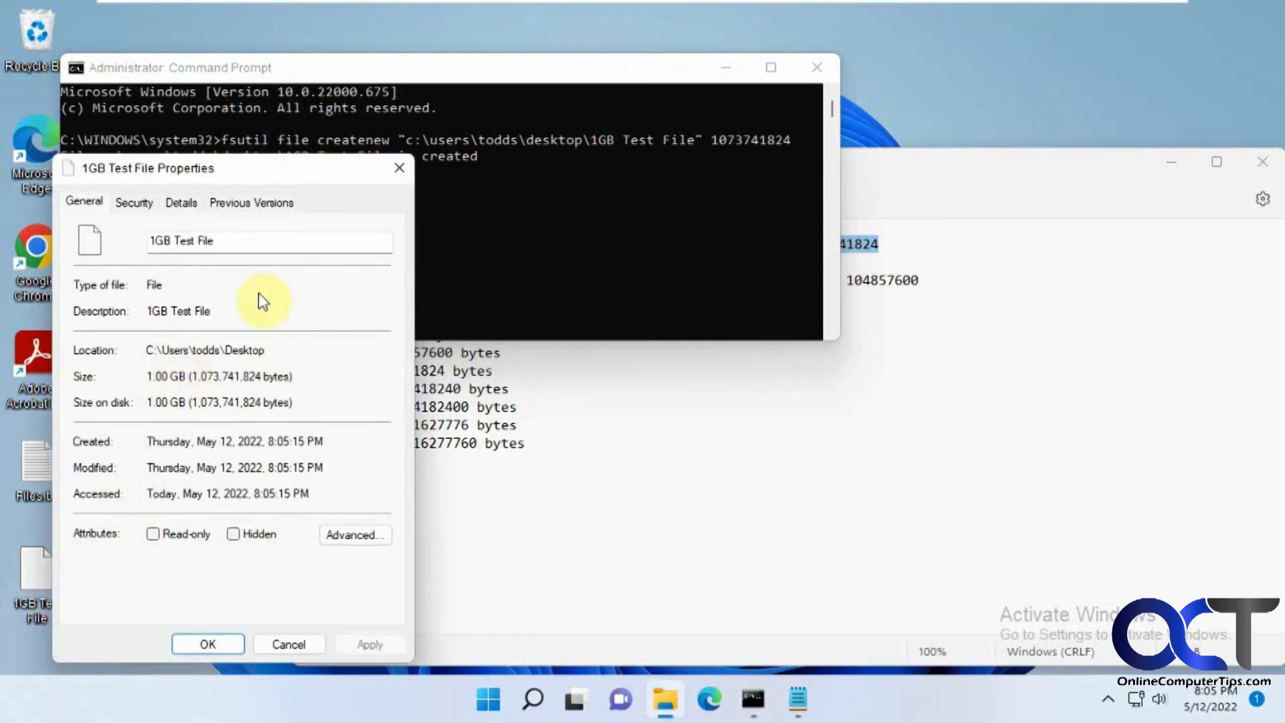
pyautogui.click(207, 644)
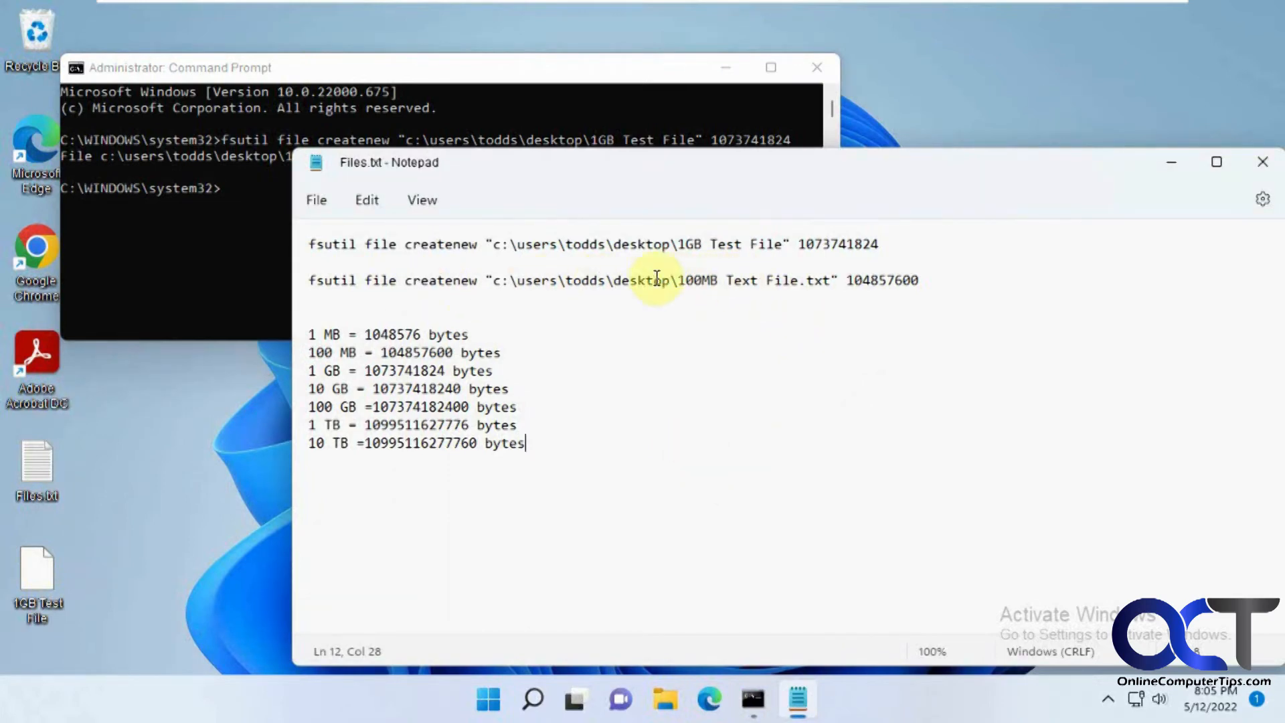
pyautogui.moveTo(821, 281)
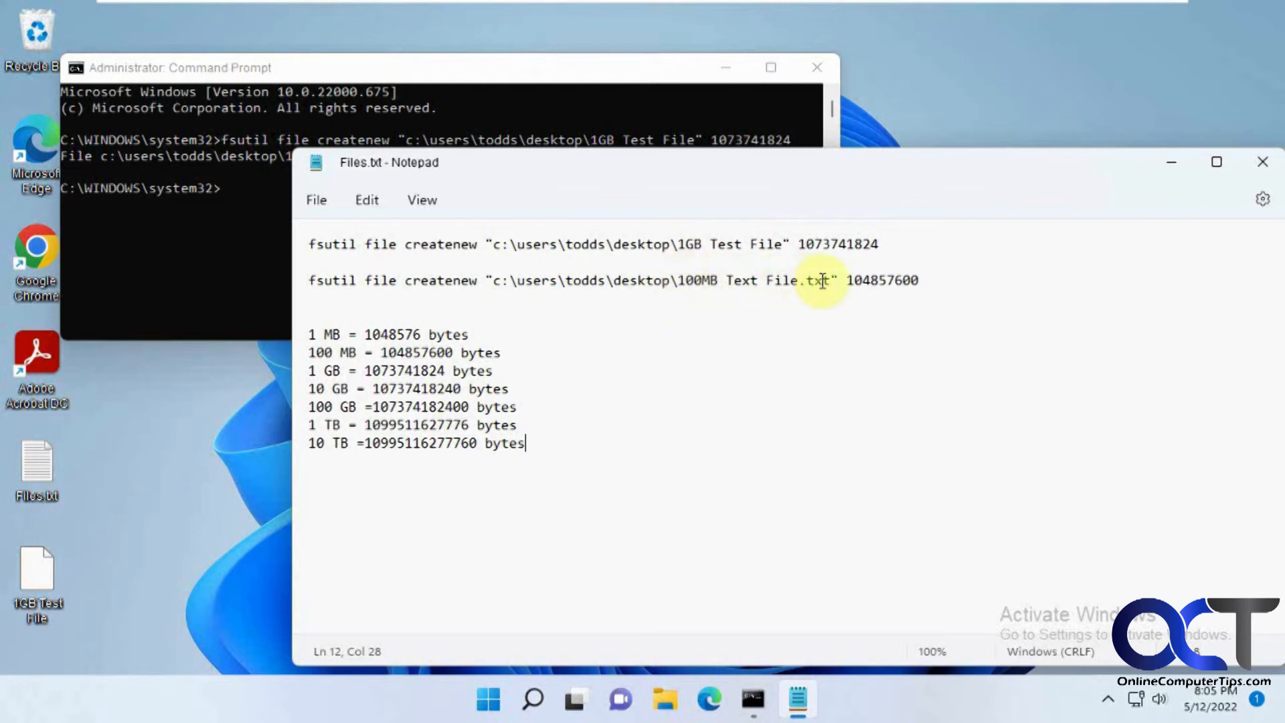
pyautogui.moveTo(882, 281)
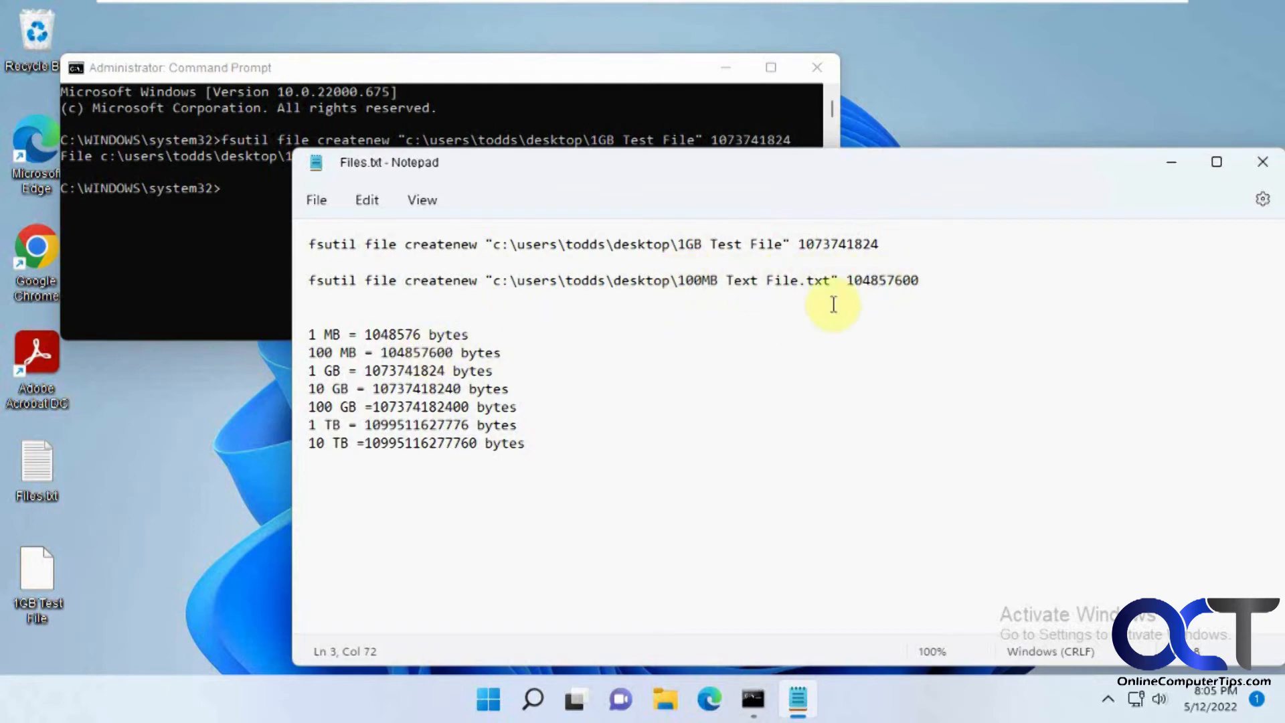
# Select the whole 100MB Text File.txt fsutil command and return to Command Prompt.
pyautogui.moveTo(833, 279); pyautogui.dragTo(309, 279)
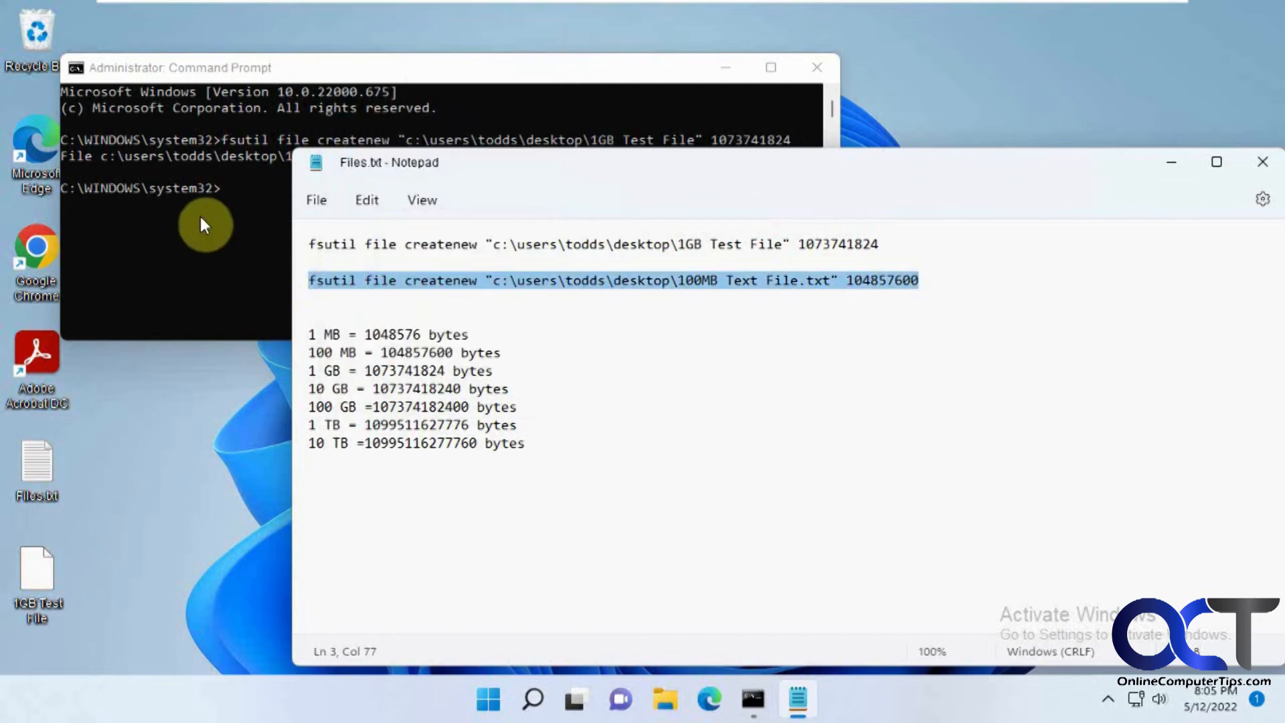
pyautogui.click(203, 225)
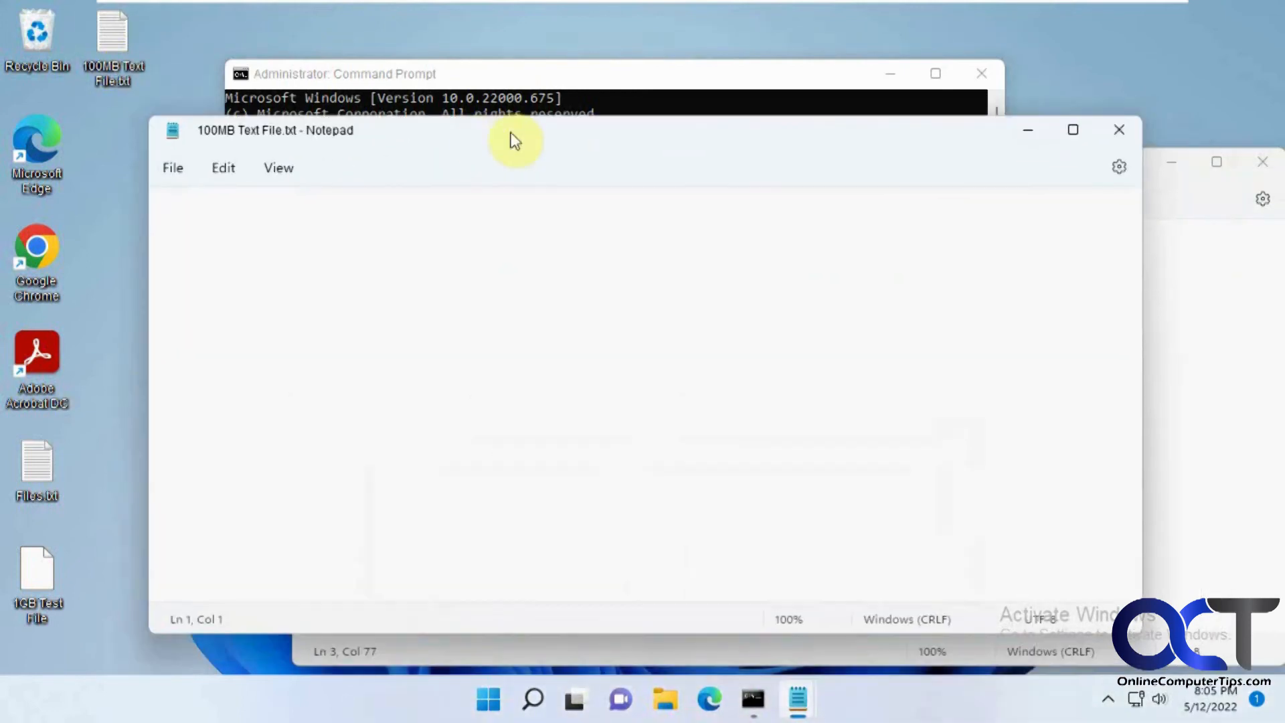
# View the Properties of the new 100MB Text File.txt on the desktop.
pyautogui.rightClick(107, 34)
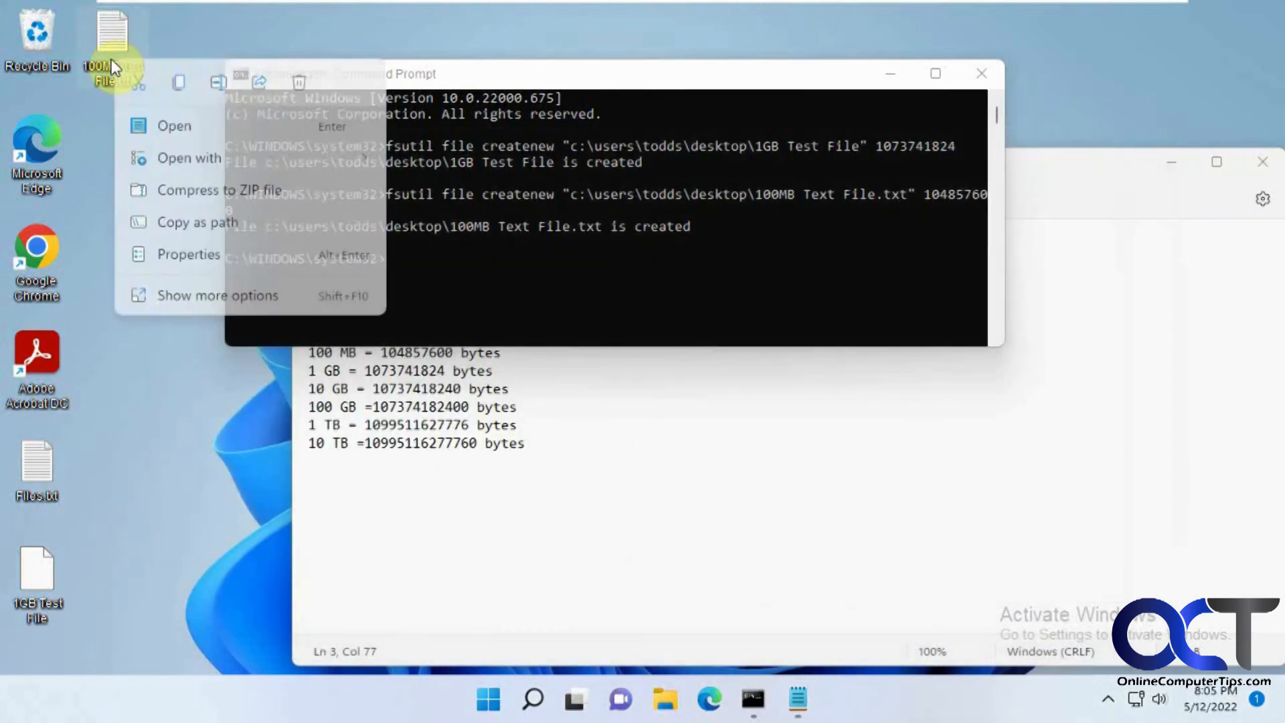
pyautogui.click(189, 254)
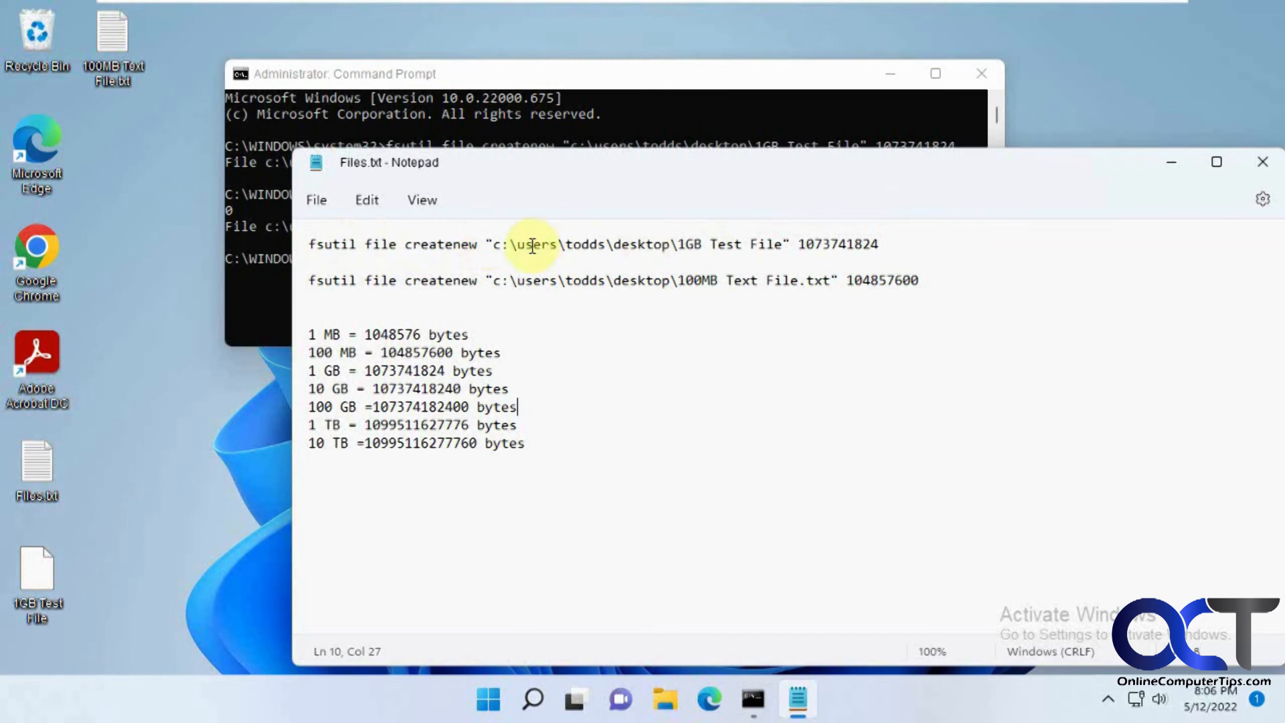
pyautogui.moveTo(670, 245)
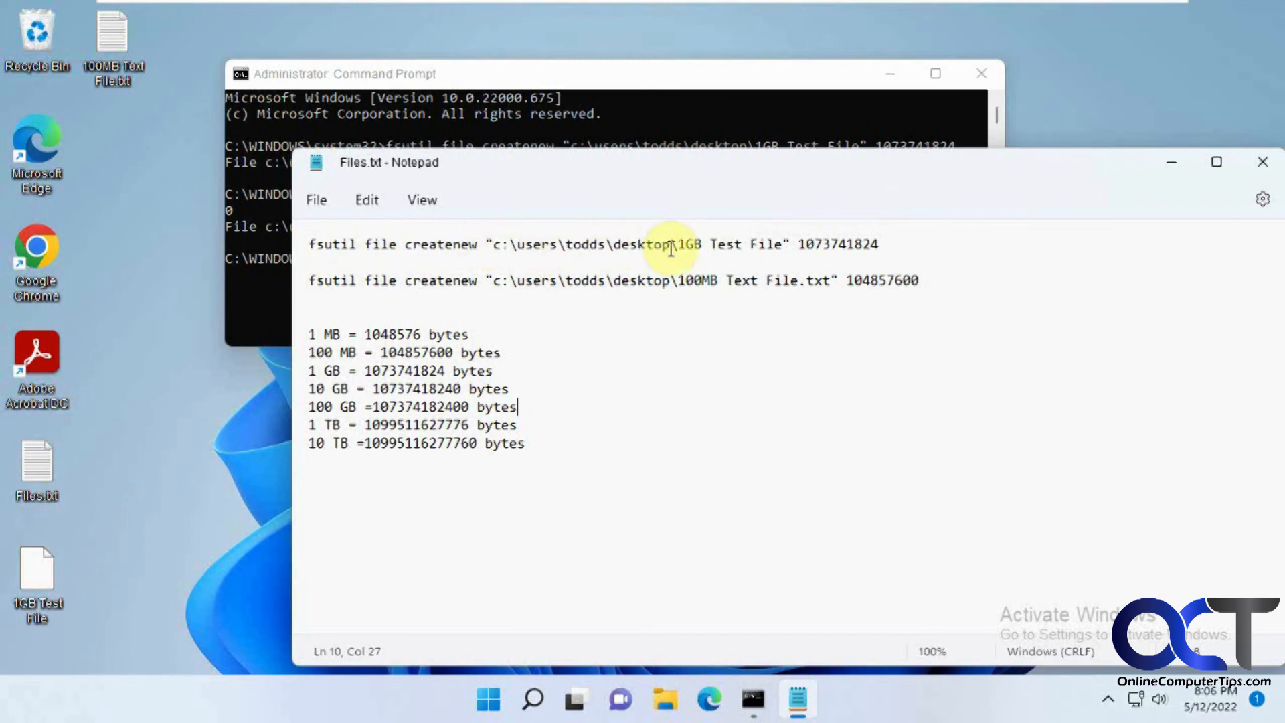